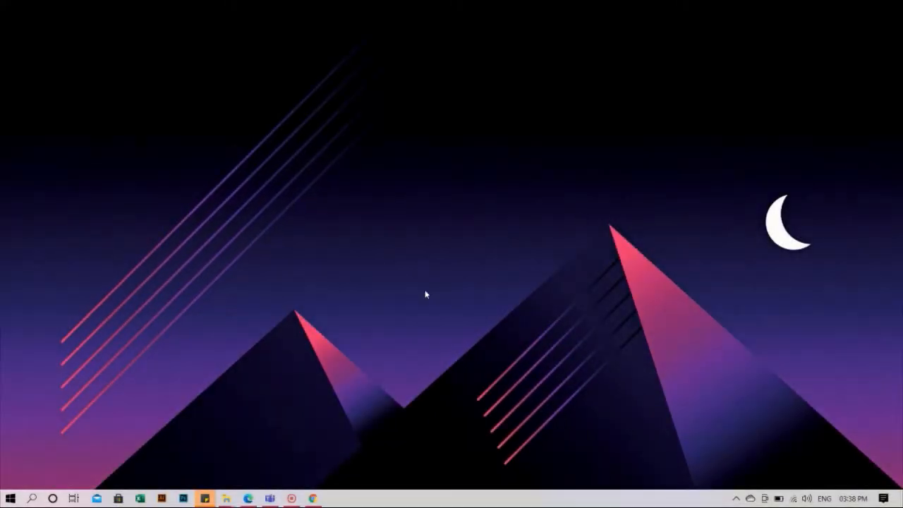
- Bring up the Chrome window from the taskbar and open its main menu
click(204, 498)
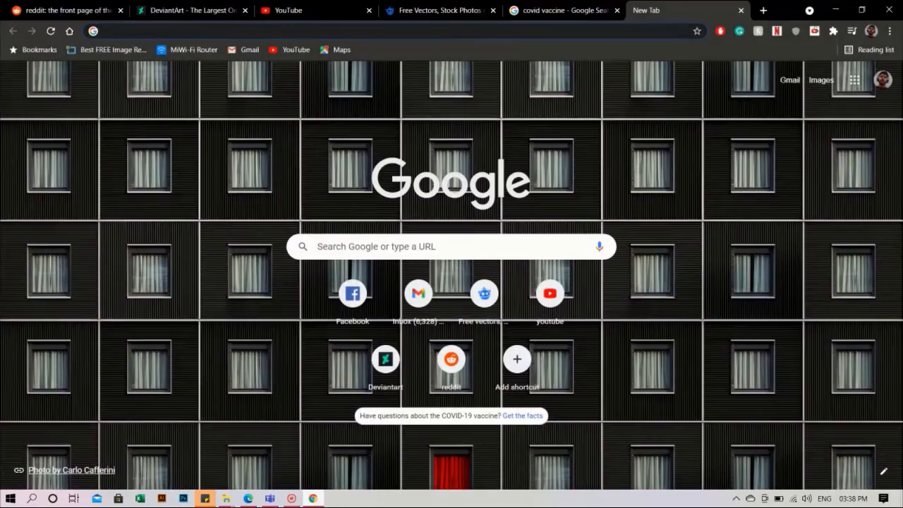
mouse_move(616, 310)
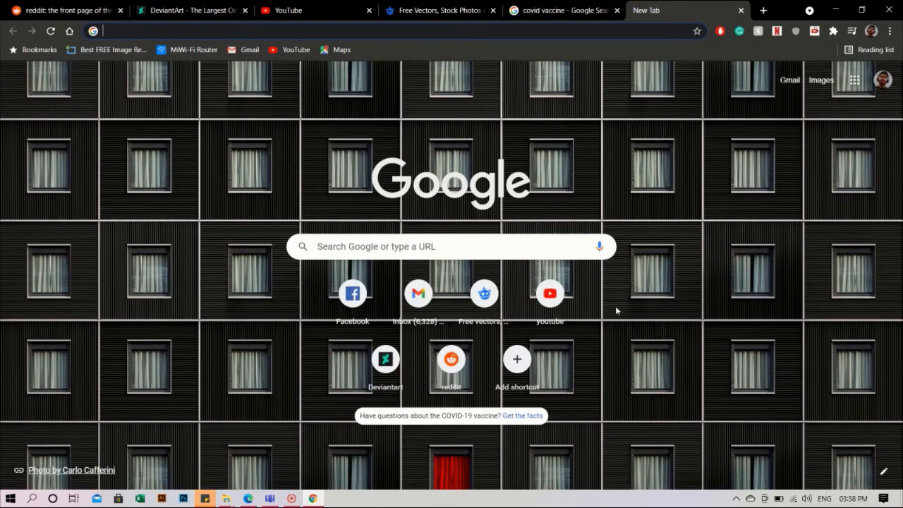
click(120, 10)
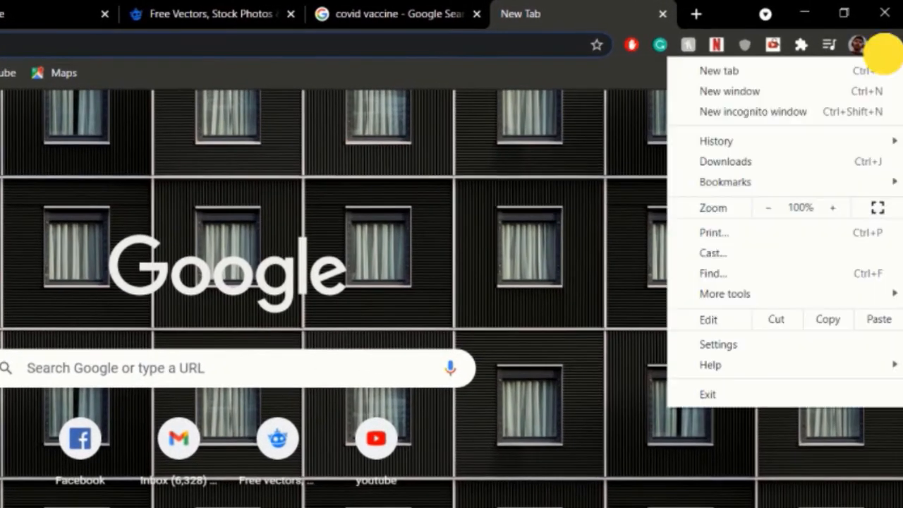
mouse_move(645, 207)
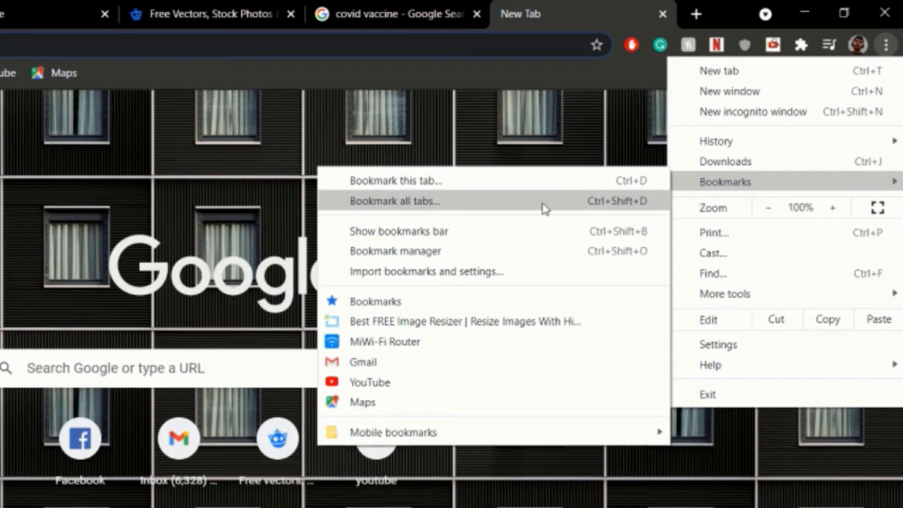
- Choose Bookmarks > Bookmark all tabs from the Chrome menu
click(395, 200)
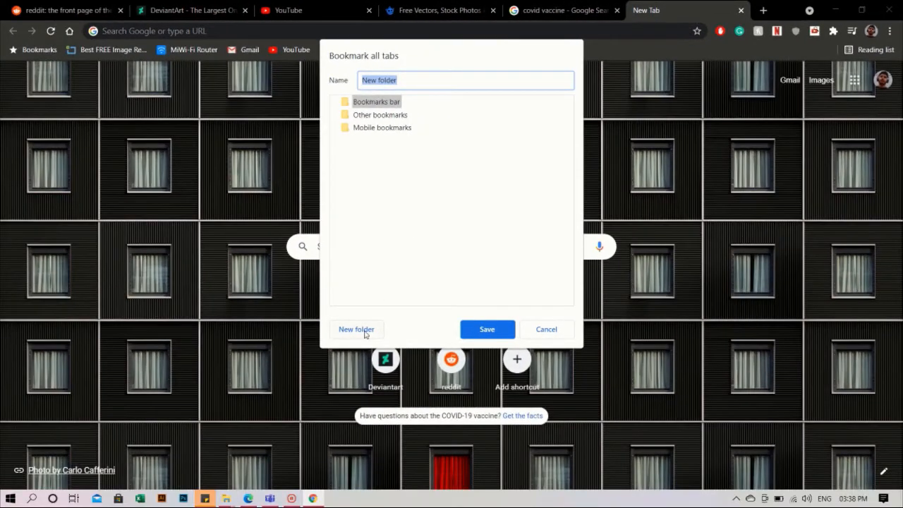
- Save all open tabs into a new bookmarks folder named 'ILFS Test'
click(356, 329)
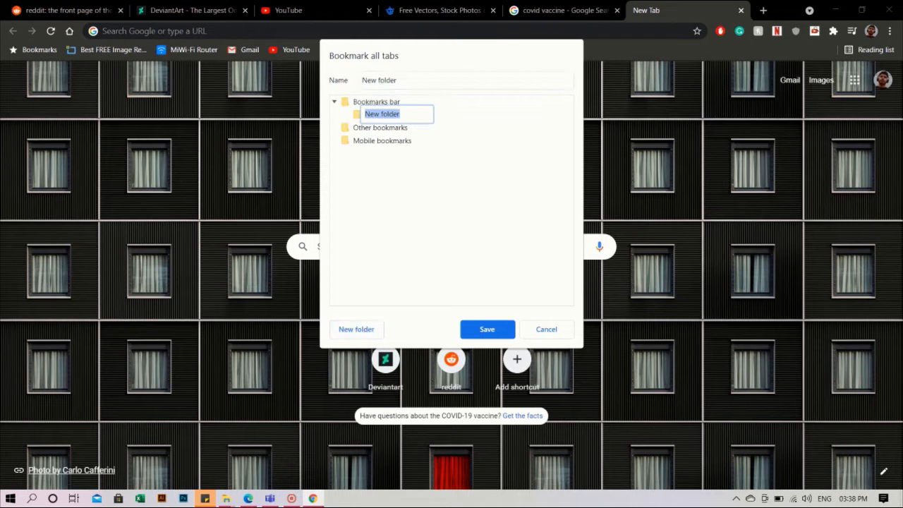
text(ILFS Test)
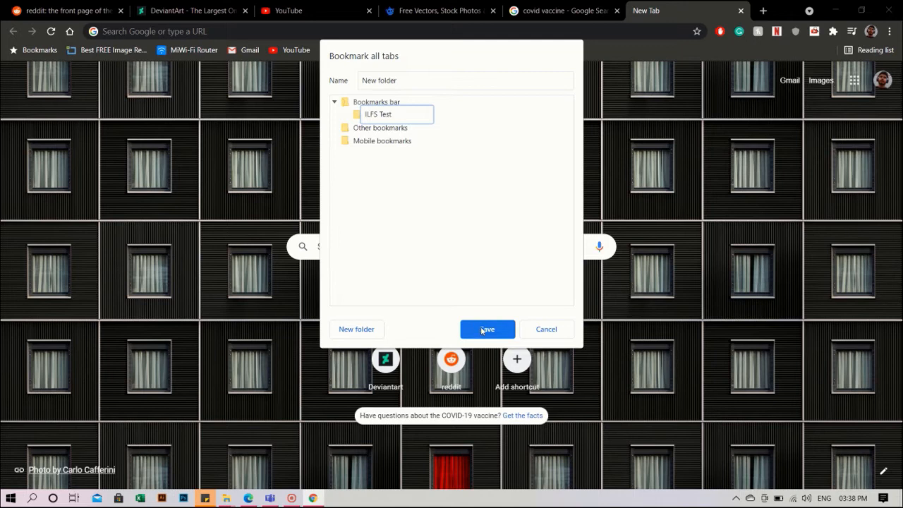
click(487, 329)
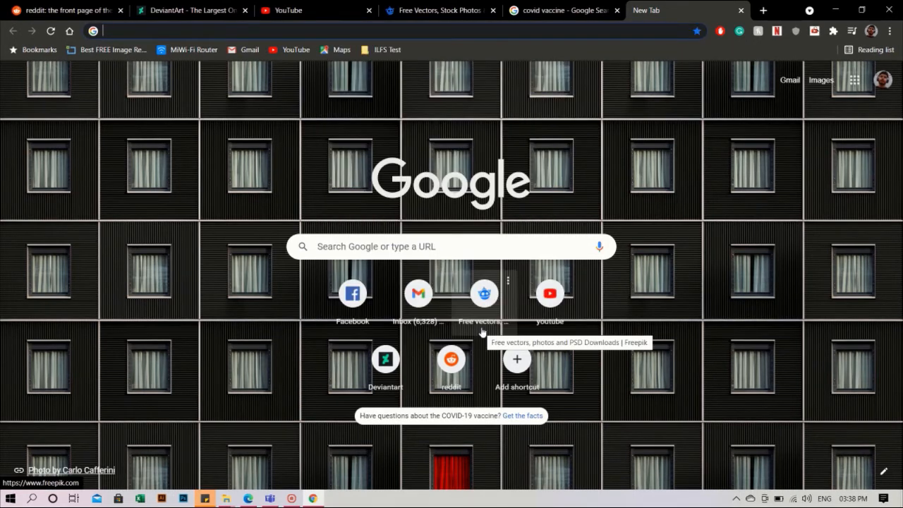
mouse_move(589, 202)
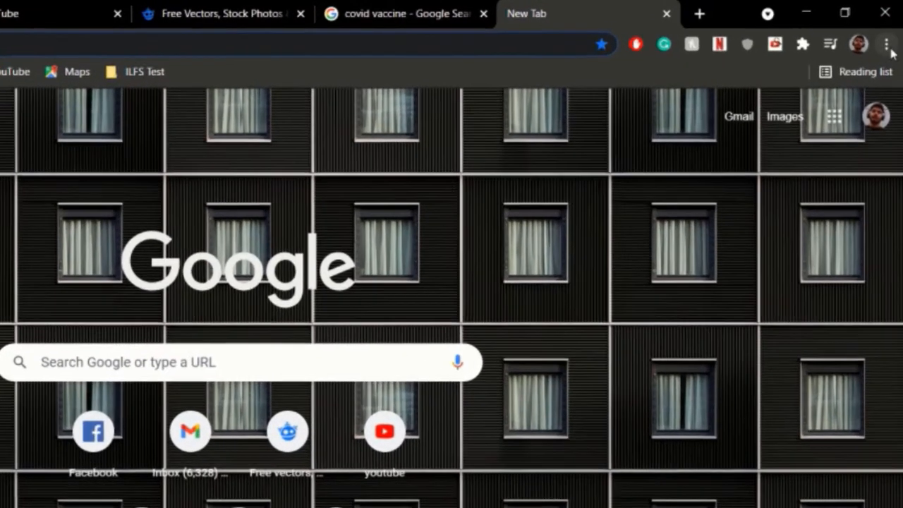
- Open the Bookmark Manager from the Chrome menu's Bookmarks submenu
click(886, 44)
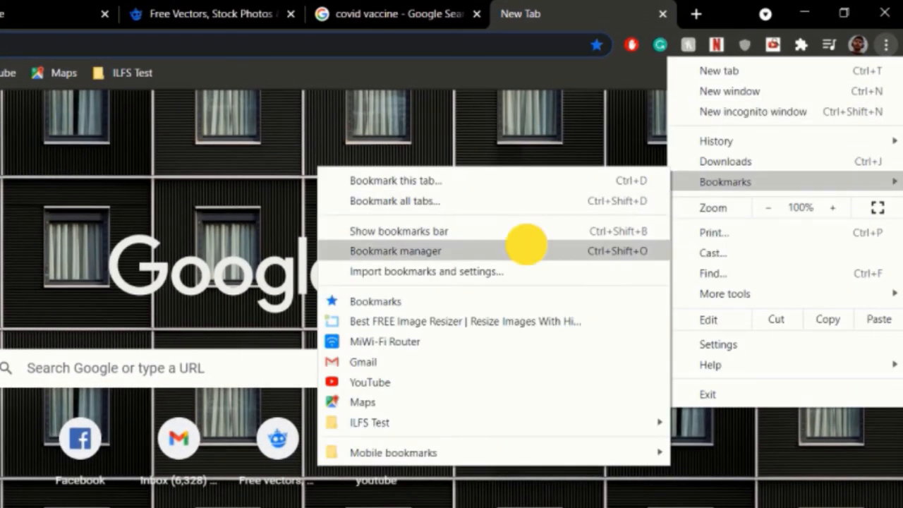
click(396, 250)
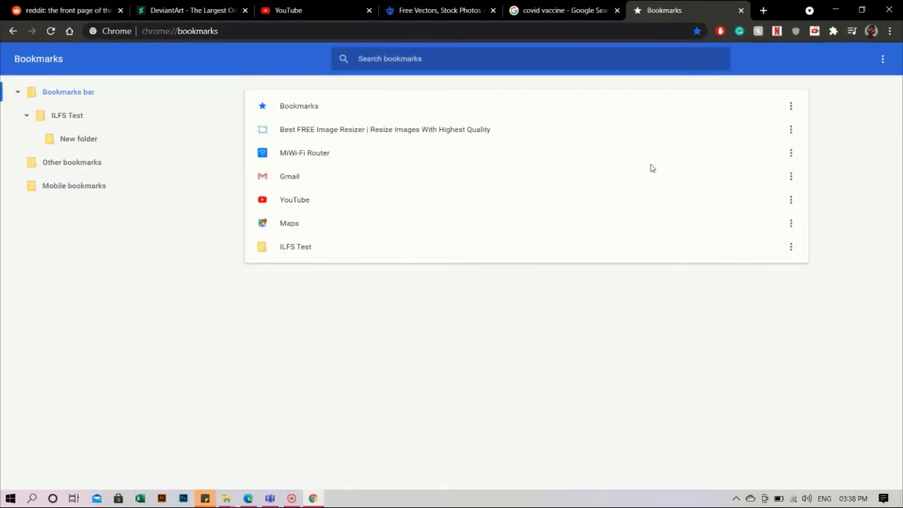
mouse_move(80, 139)
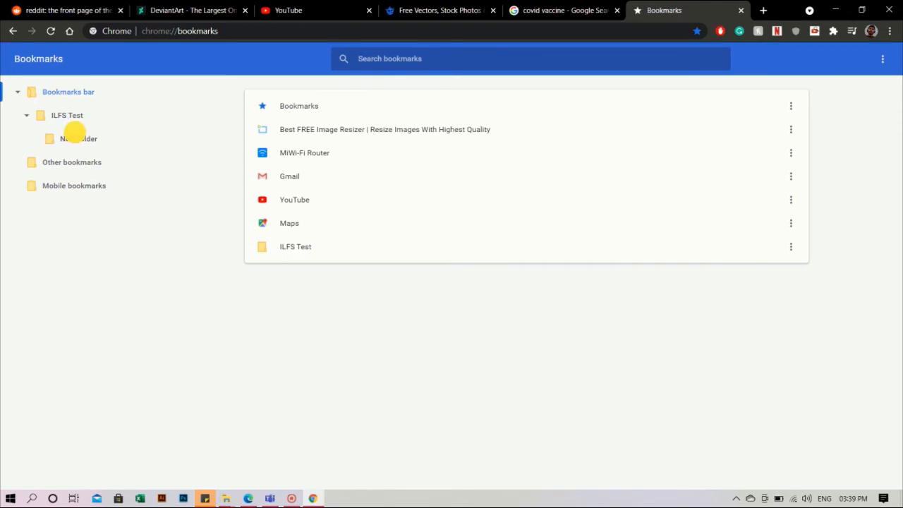
- Select and copy all six bookmarks in New folder under ILFS Test
click(78, 138)
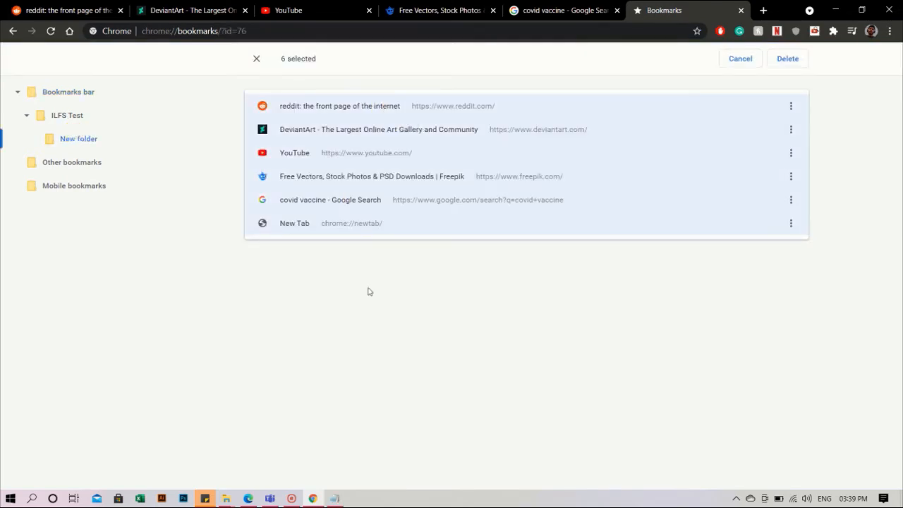
key(ctrl+a)
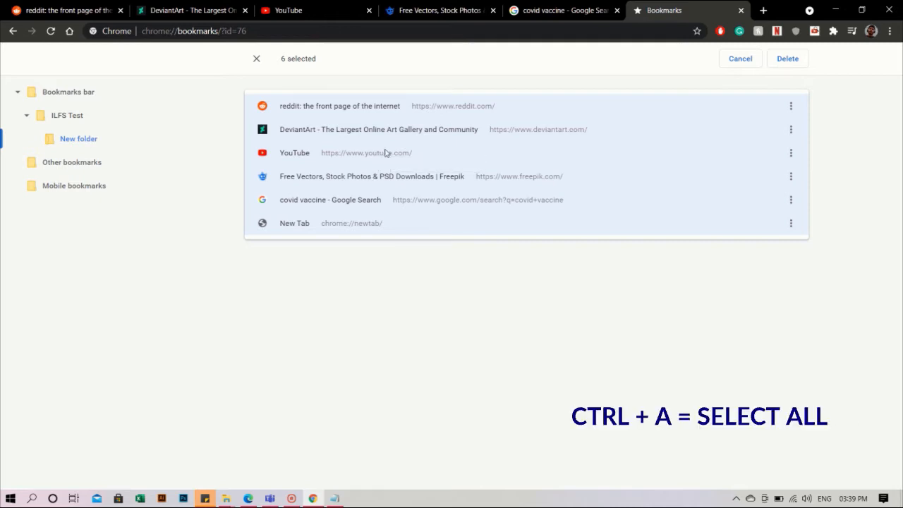
key(ctrl+c)
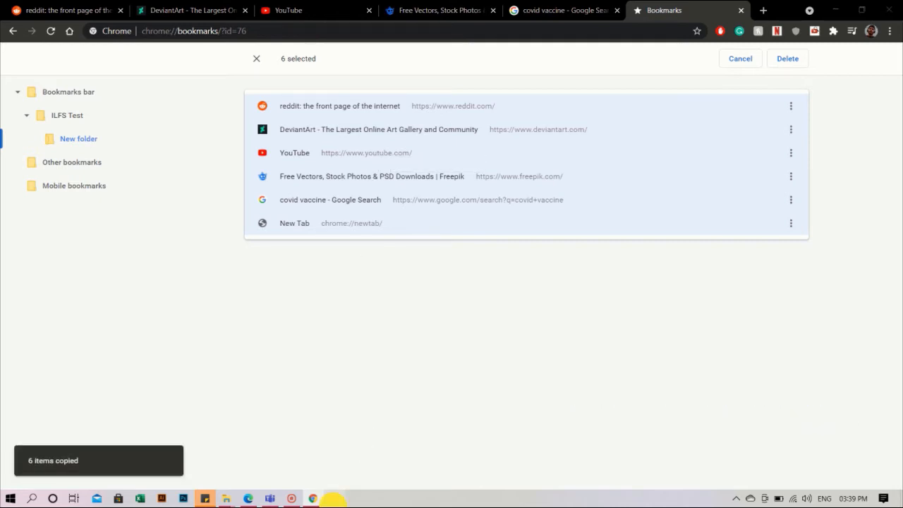
key(ctrl+c)
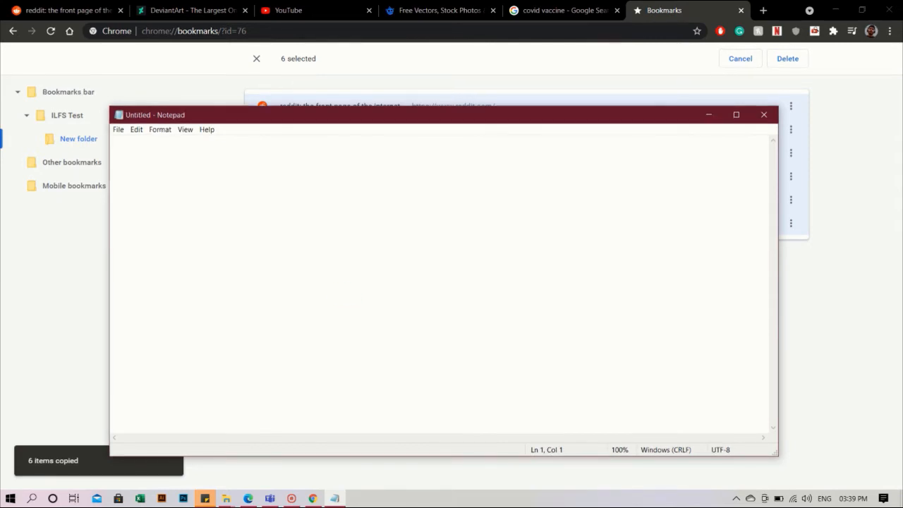
- Paste the six copied bookmark addresses into the untitled Notepad note
key(ctrl+v)
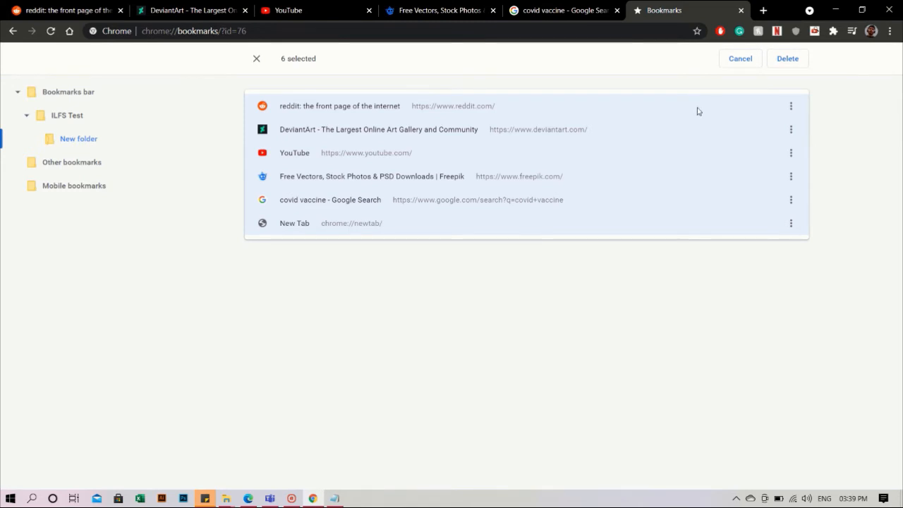
mouse_move(768, 75)
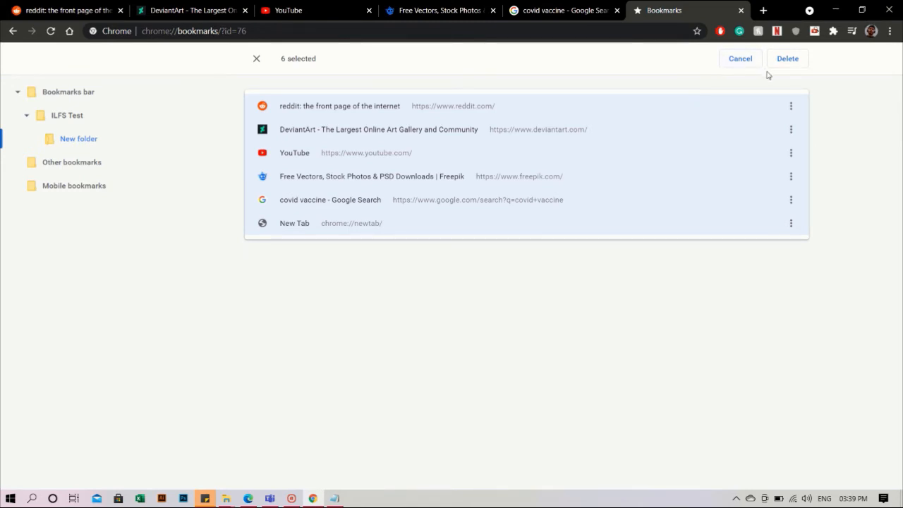
- Delete the six selected bookmarks from New folder in Bookmark Manager
click(788, 58)
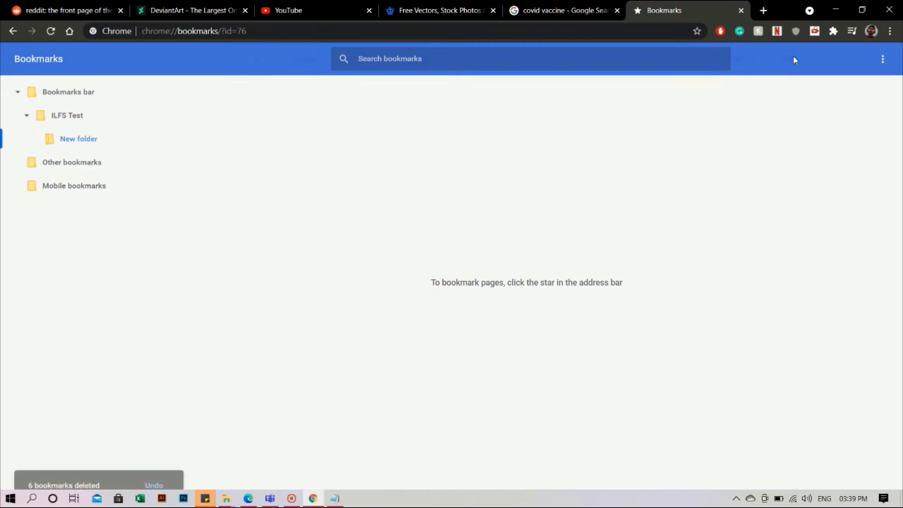